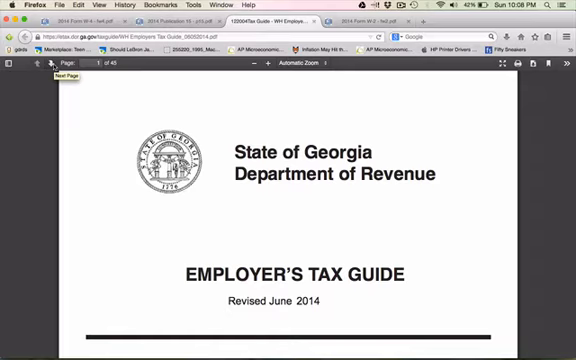
Step: Advance from the cover page to the Basic Definitions page on withholding and employers
{"action": "left_click", "coordinate": [38, 72]}
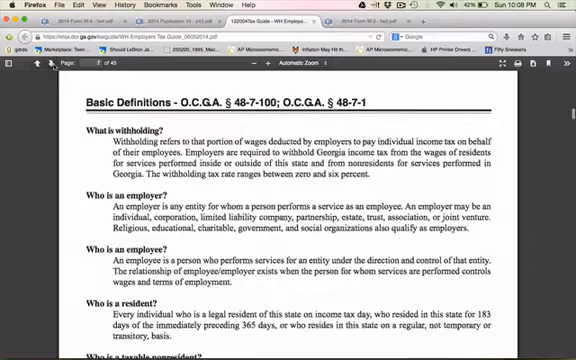
Step: Scroll down until Table A: Single – Monthly withholding table appears
{"action": "scroll", "scroll_direction": "down", "scroll_amount": 3}
{"action": "type", "text": "23"}
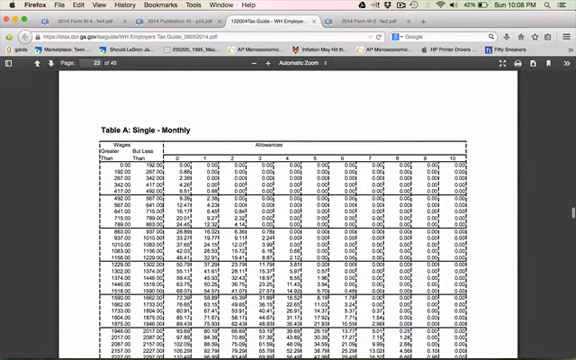
Step: Scroll further through Table A: Single – Monthly to the higher wage bracket rows
{"action": "scroll", "scroll_direction": "down", "scroll_amount": 3}
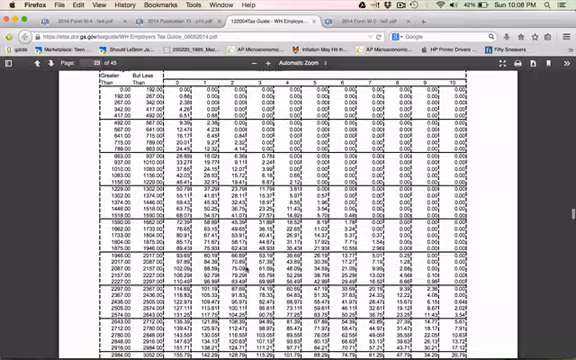
{"action": "scroll", "scroll_direction": "down", "scroll_amount": 3}
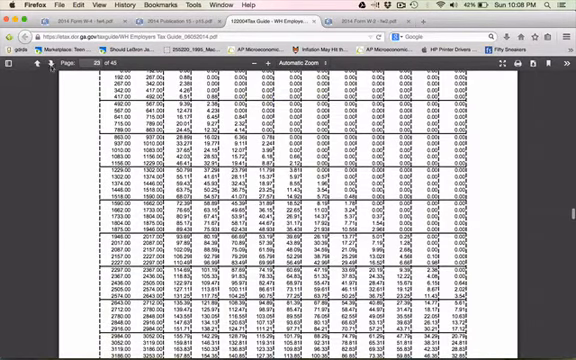